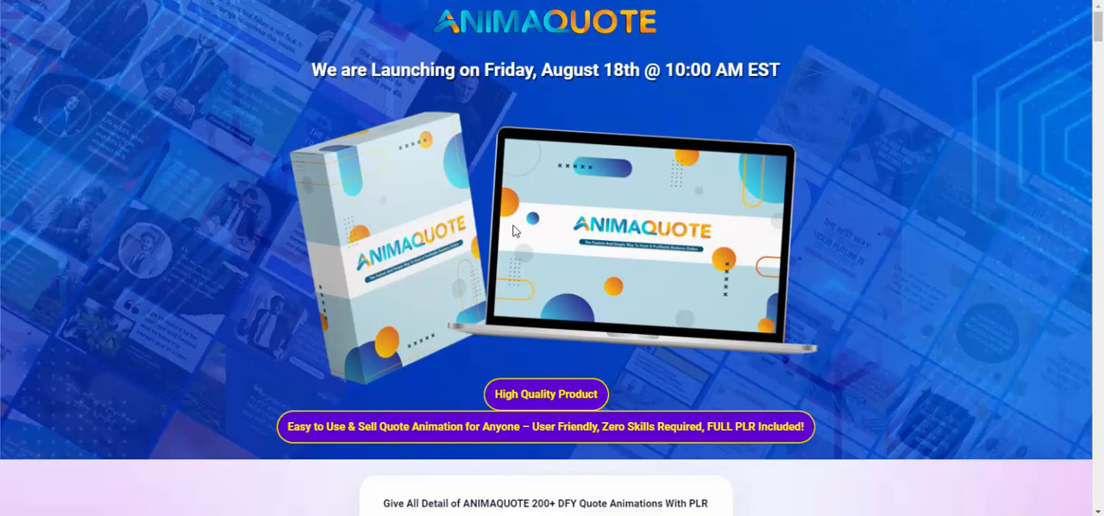
scroll("down", 3)
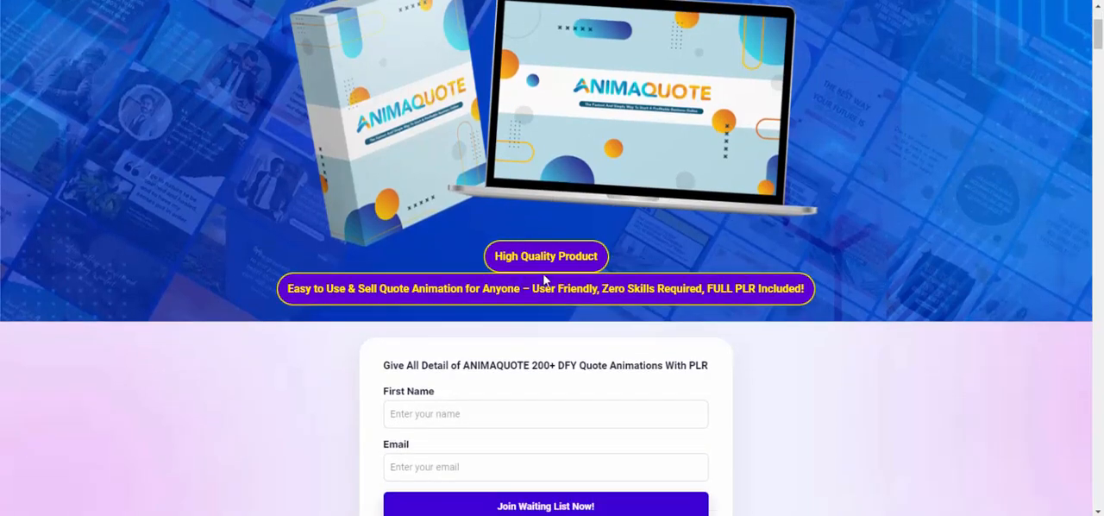
mouse_move(583, 272)
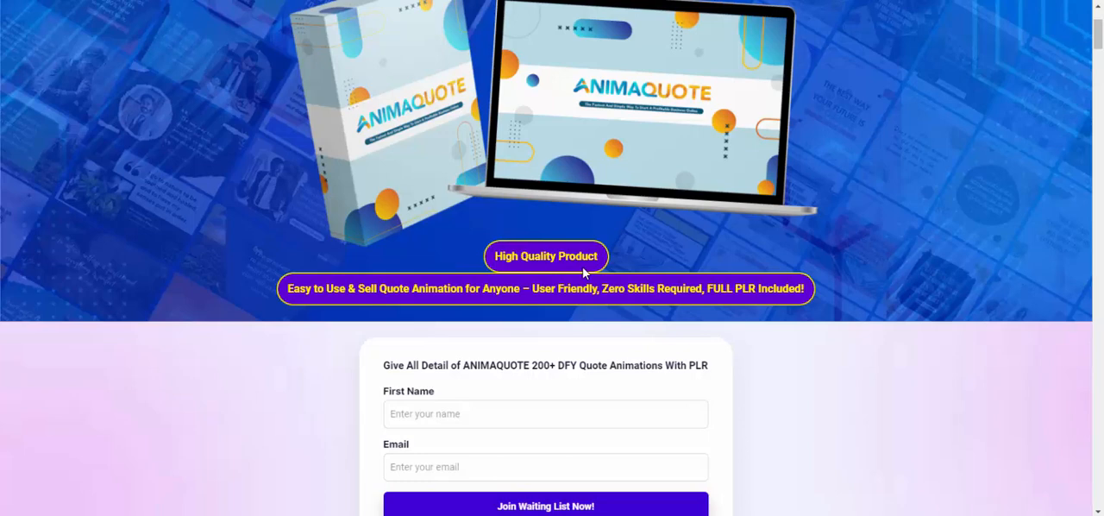
mouse_move(390, 310)
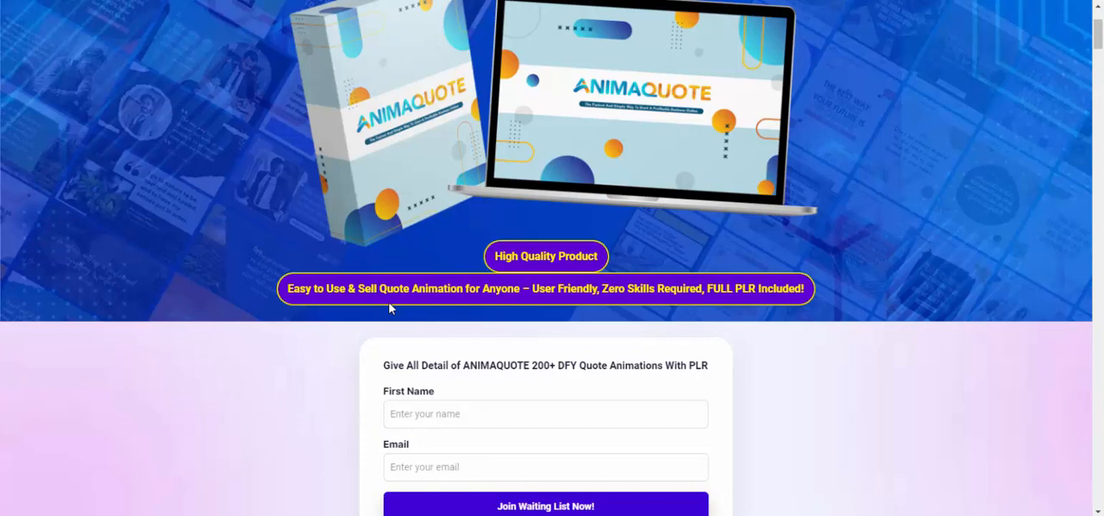
scroll("down", 3)
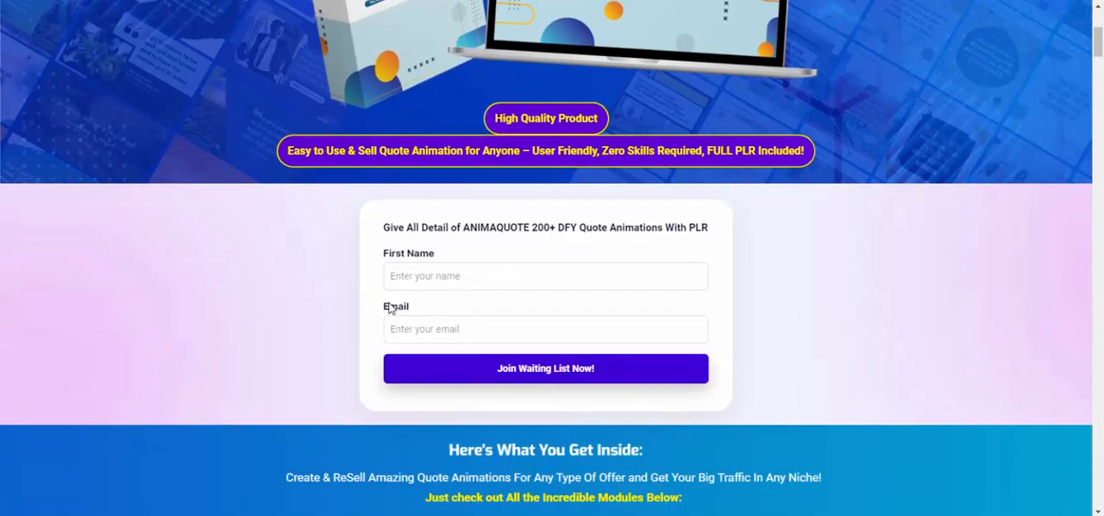
scroll("down", 3)
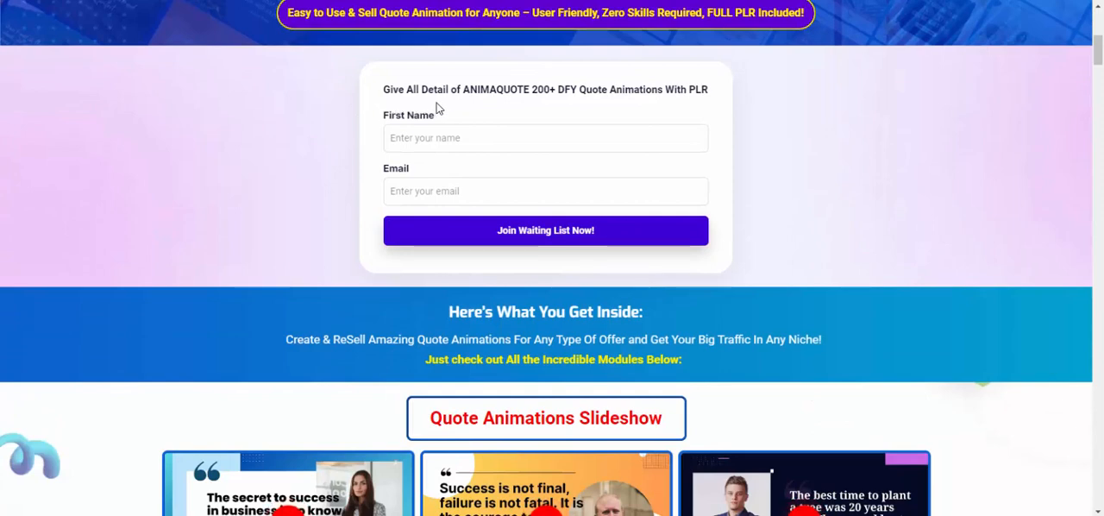
mouse_move(524, 121)
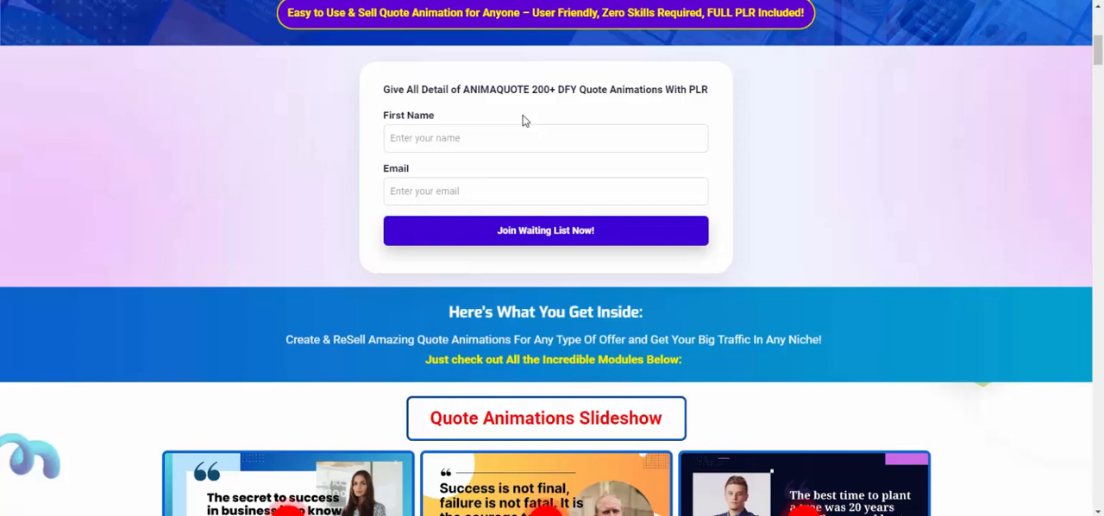
scroll("down", 3)
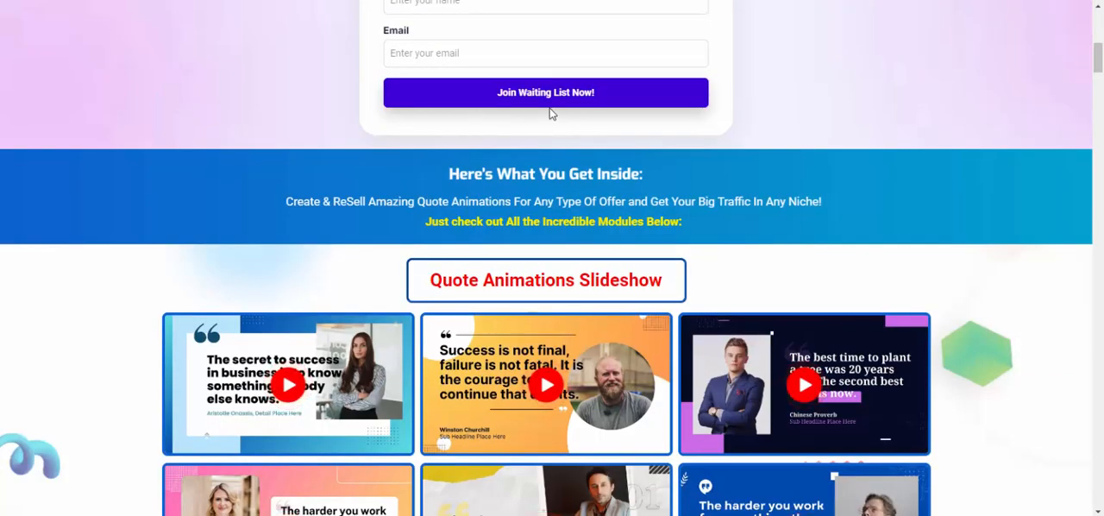
mouse_move(520, 171)
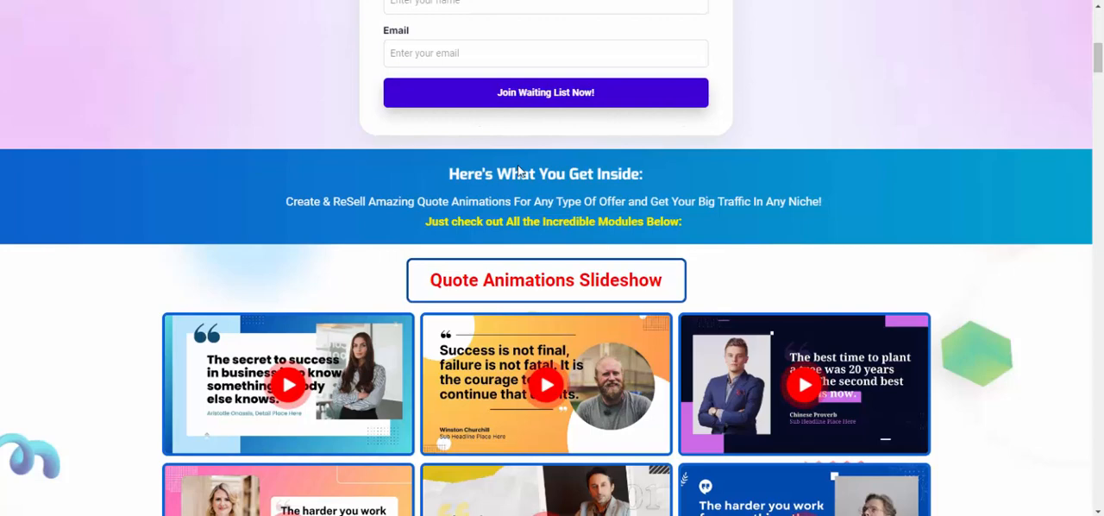
scroll("down", 3)
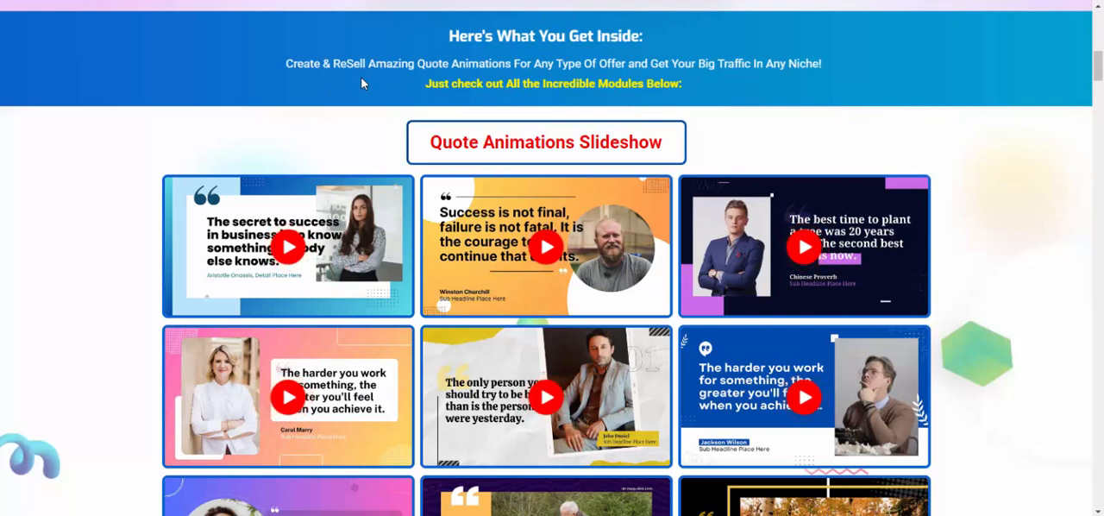
mouse_move(518, 83)
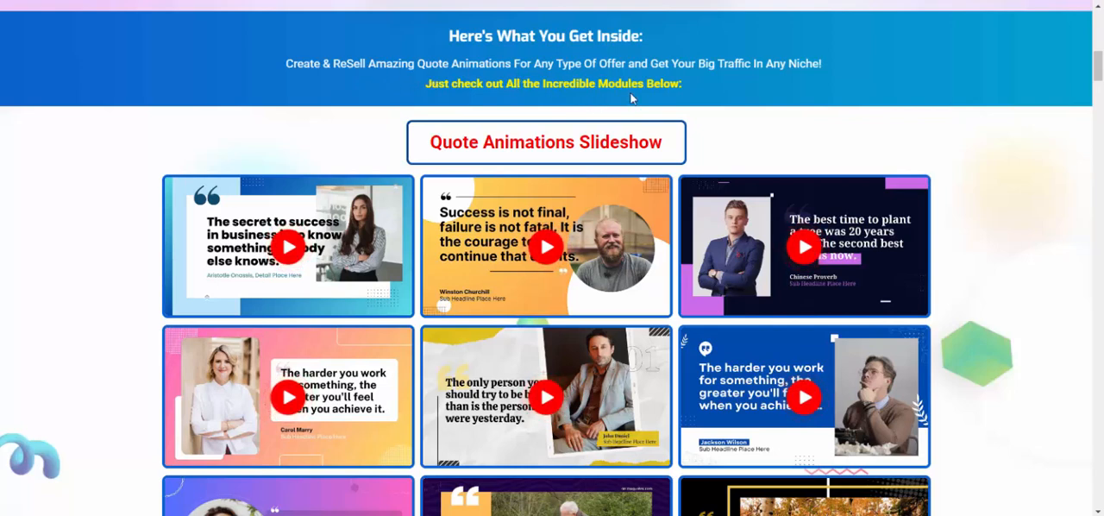
mouse_move(706, 87)
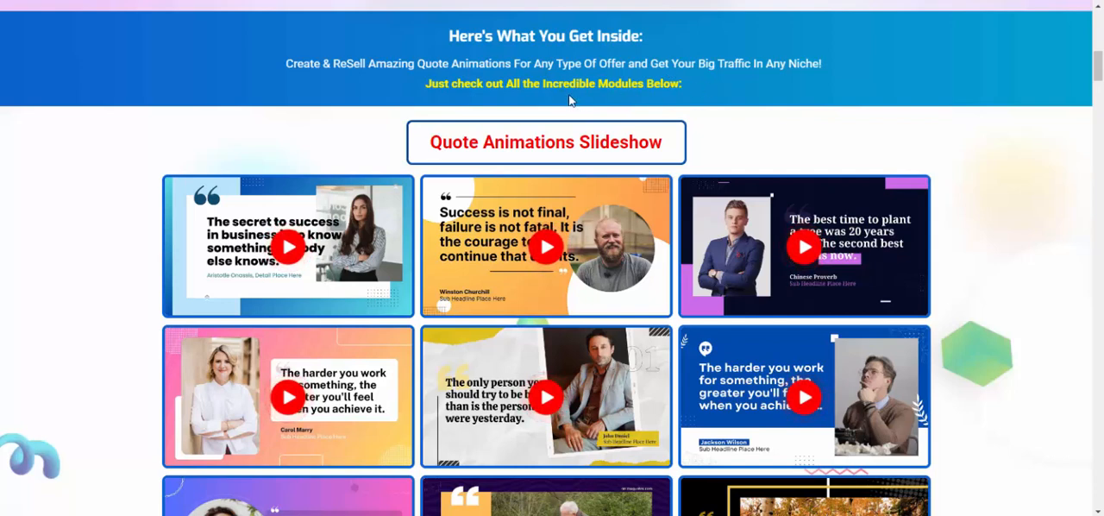
mouse_move(507, 100)
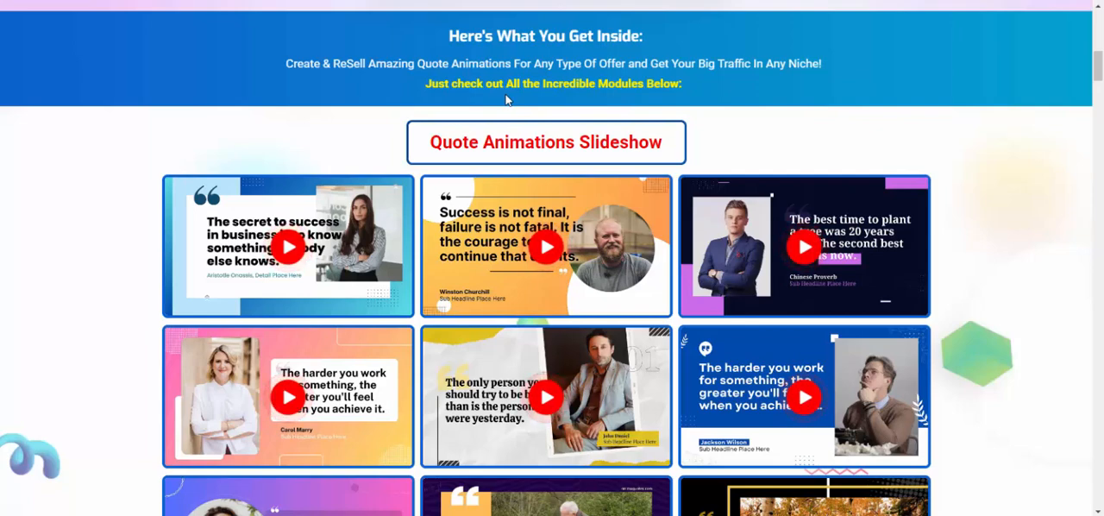
scroll("down", 3)
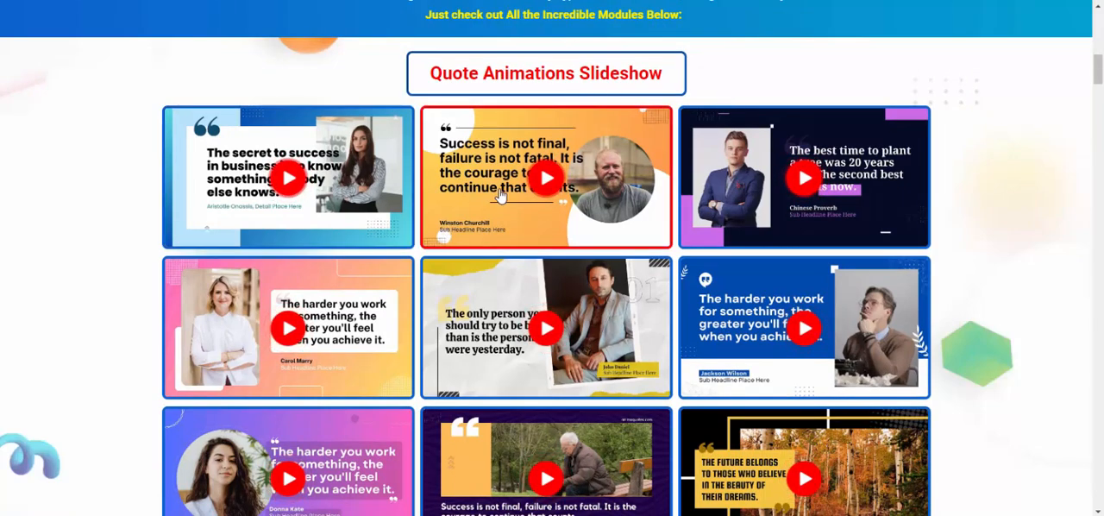
scroll("down", 3)
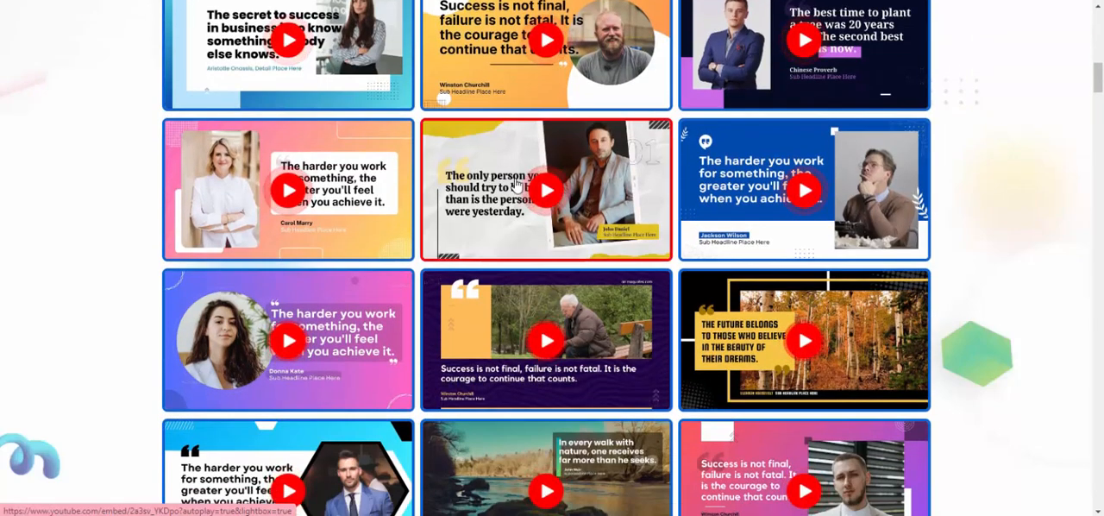
scroll("down", 3)
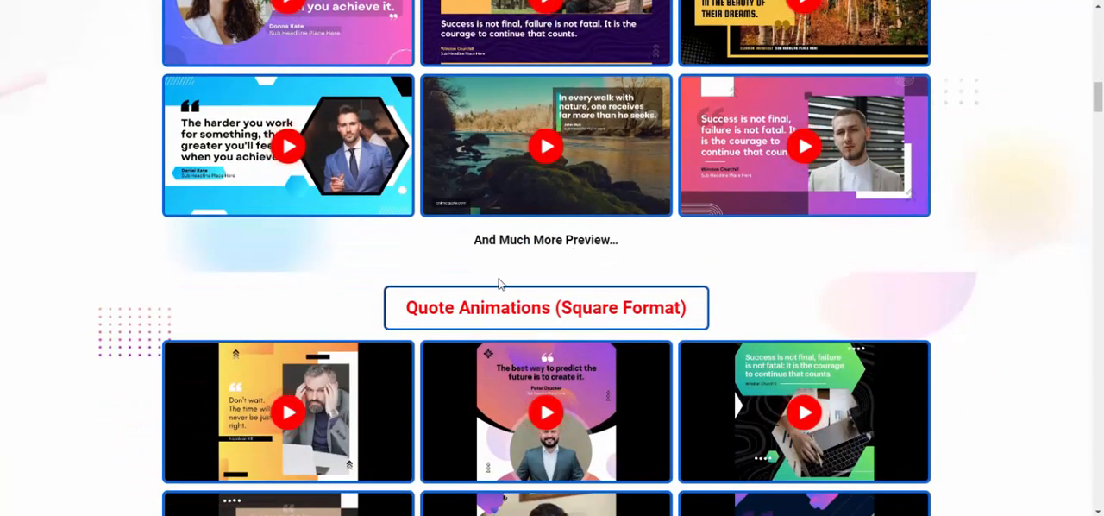
scroll("down", 3)
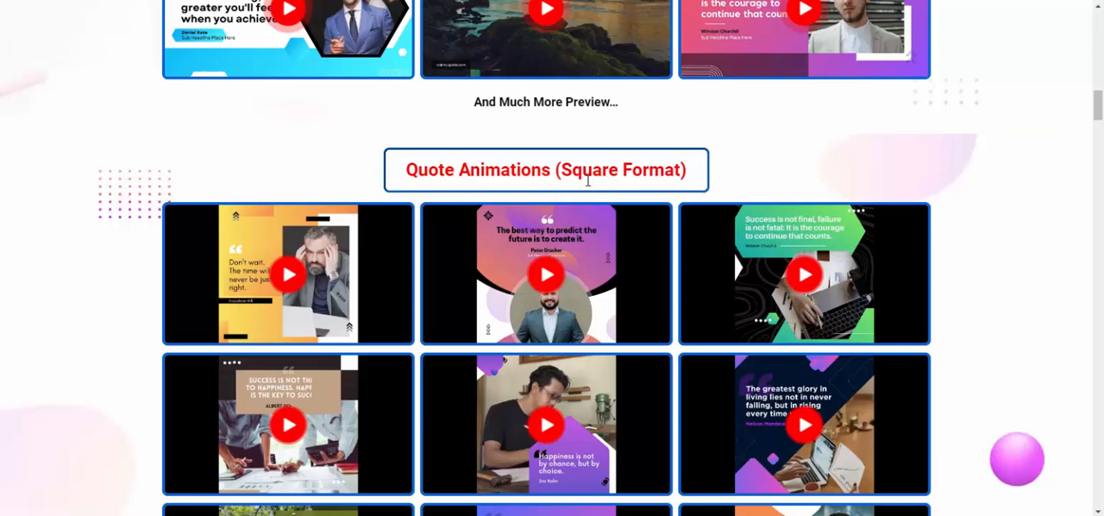
scroll("down", 3)
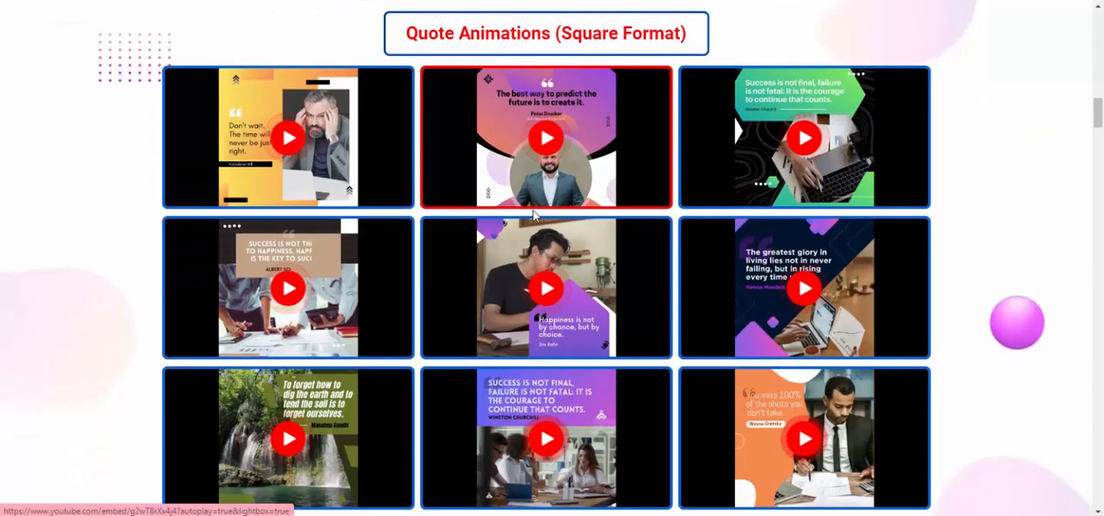
scroll("down", 3)
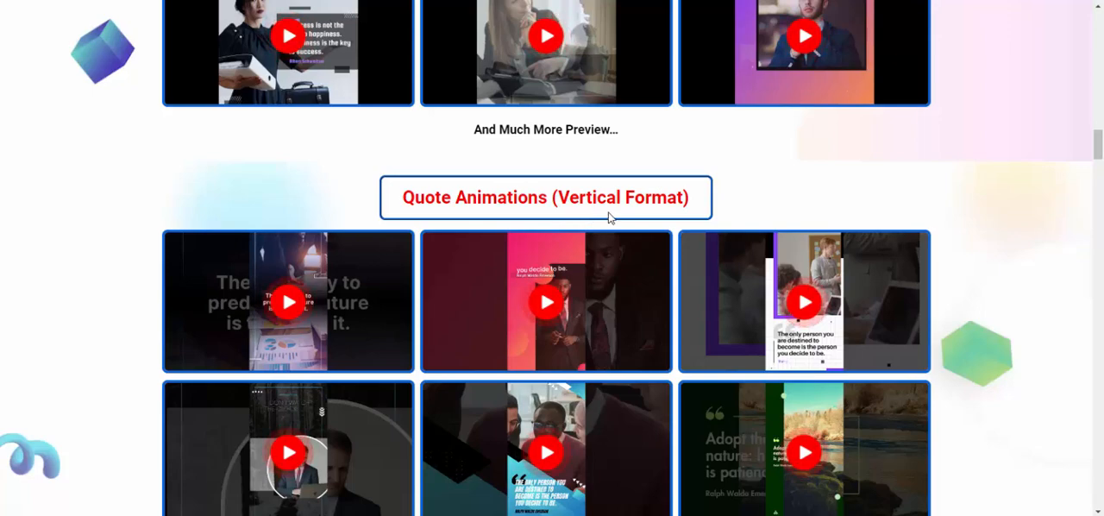
scroll("down", 3)
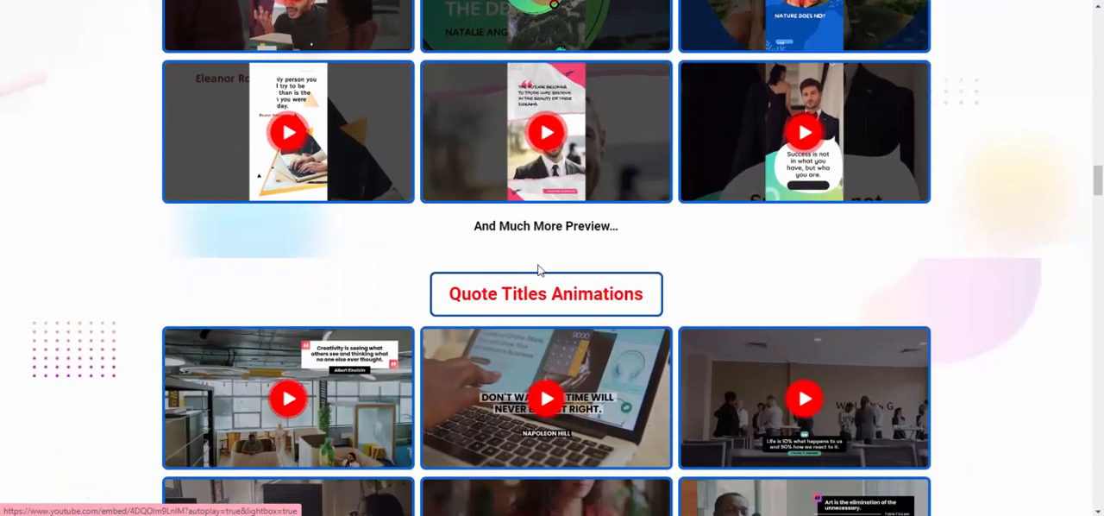
scroll("down", 3)
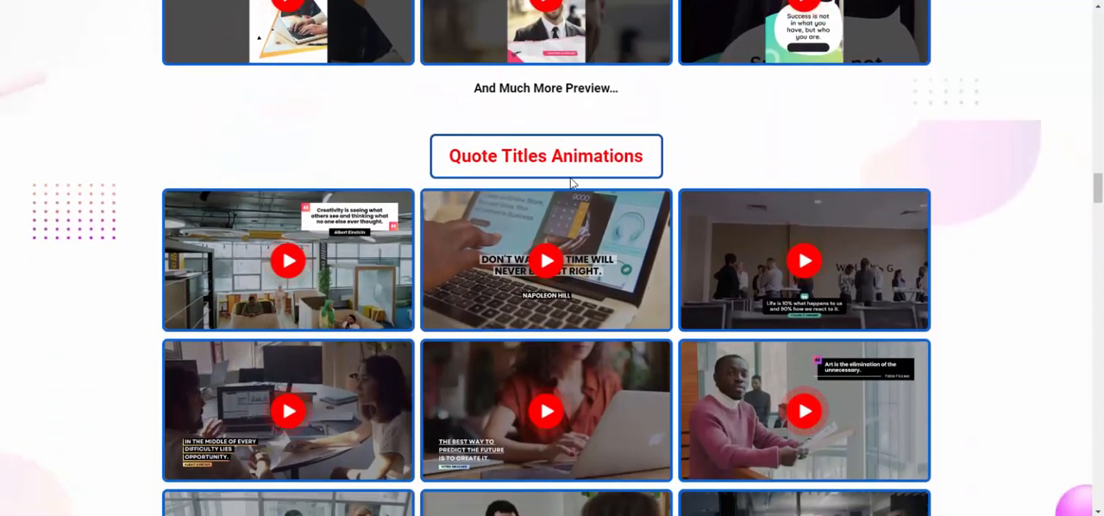
scroll("down", 3)
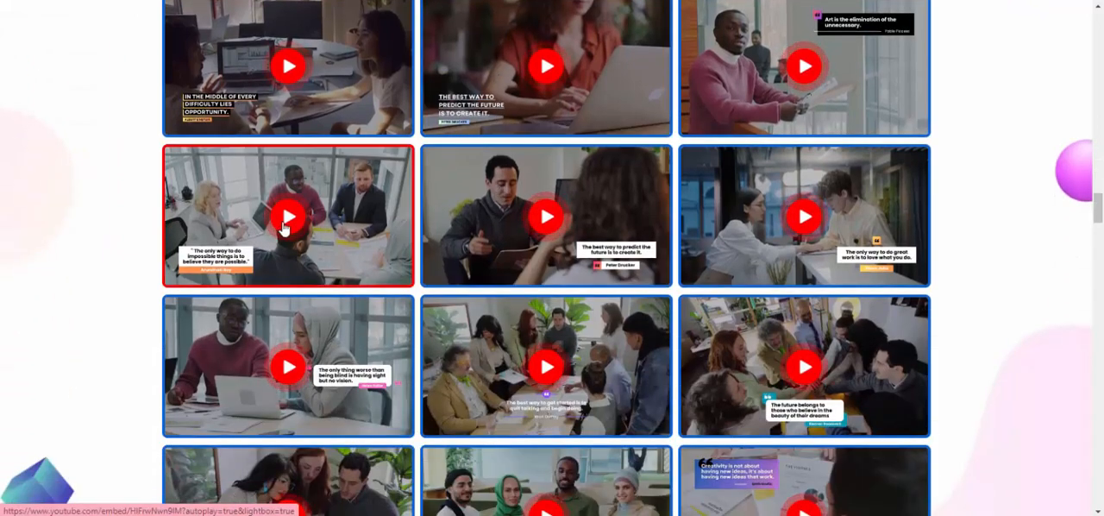
scroll("down", 3)
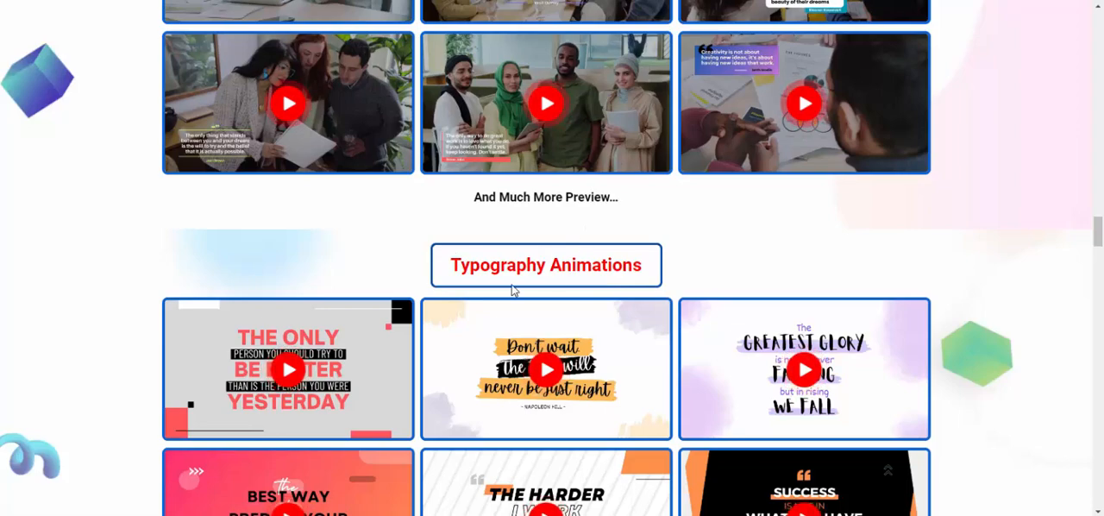
scroll("down", 3)
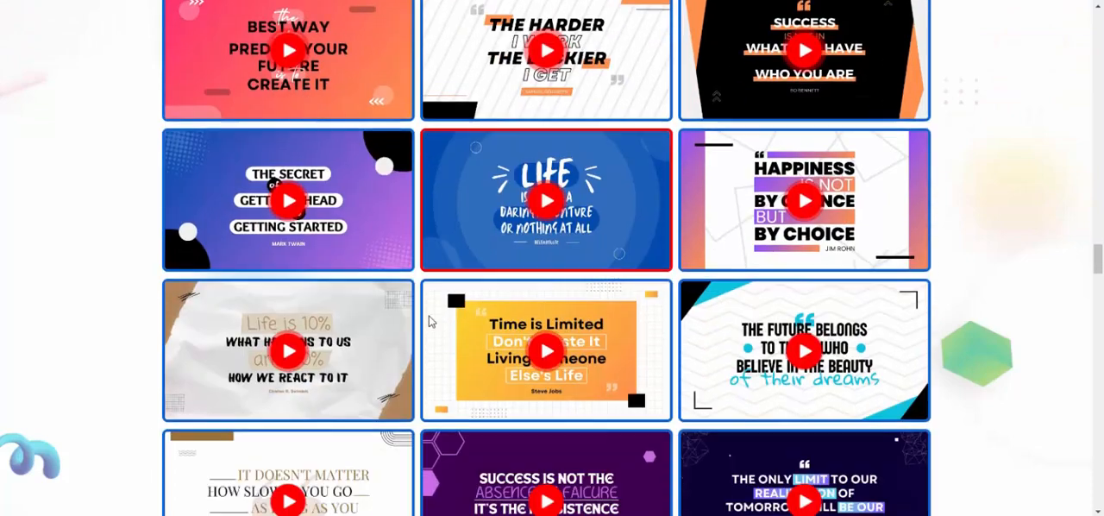
scroll("down", 3)
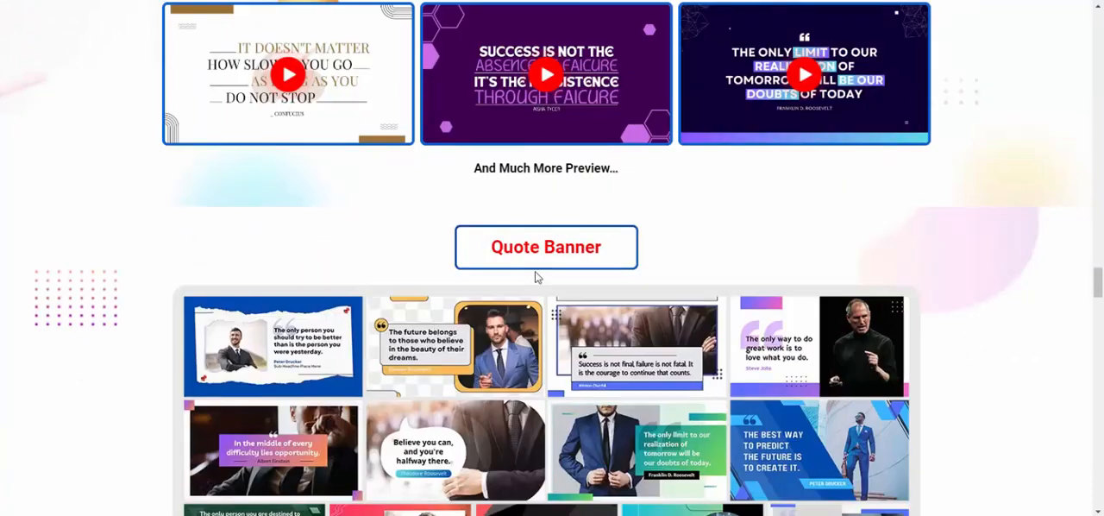
scroll("down", 3)
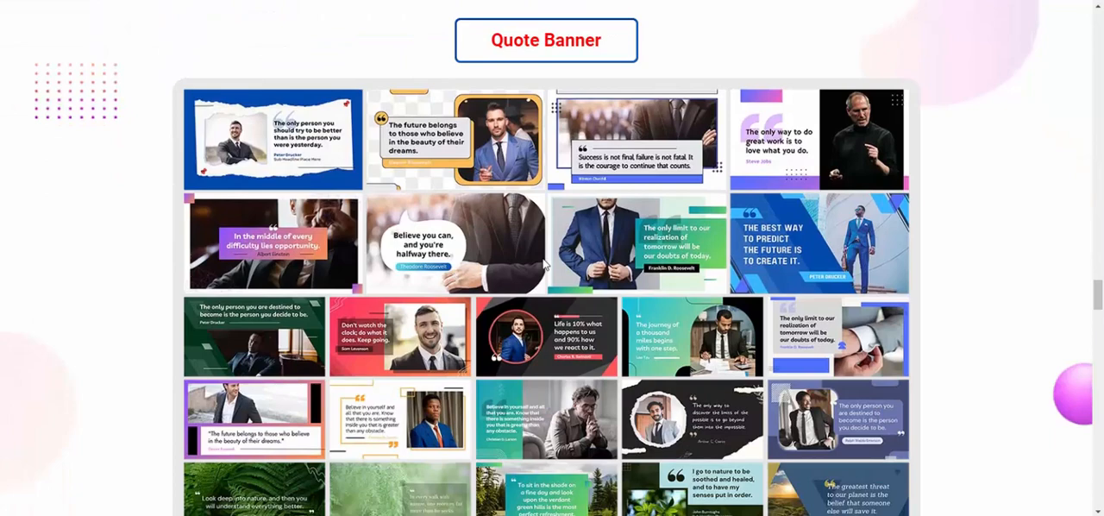
scroll("down", 3)
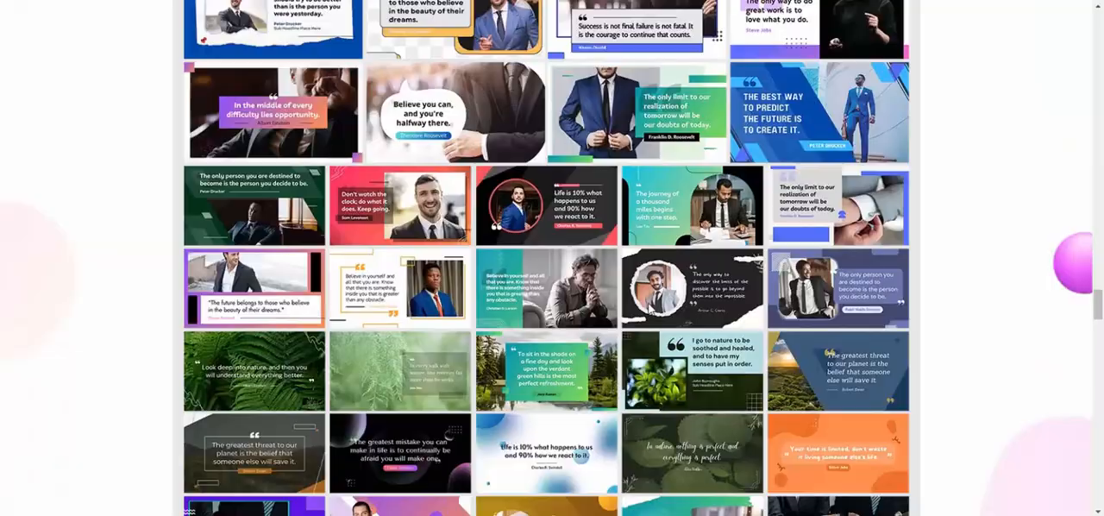
scroll("down", 3)
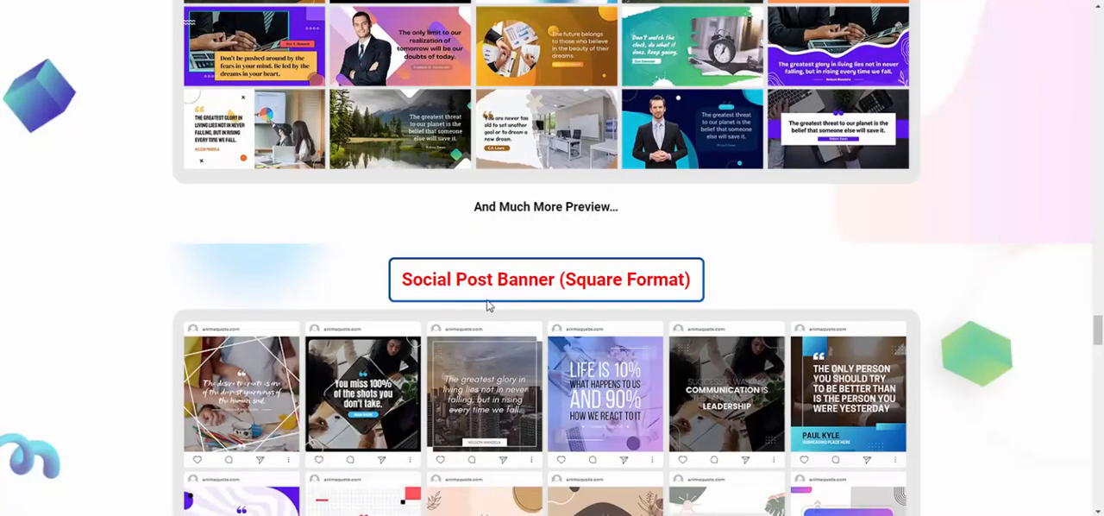
scroll("down", 3)
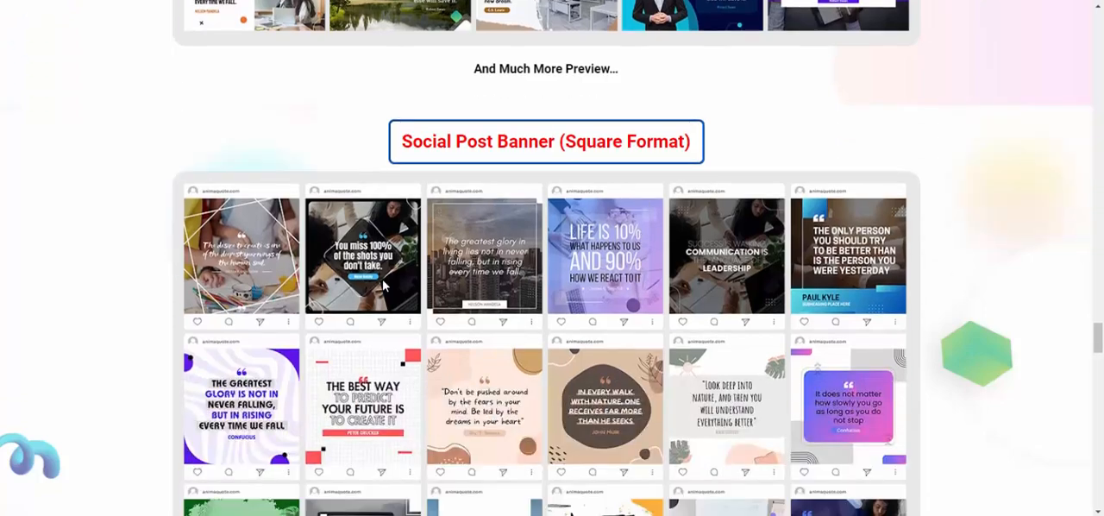
scroll("down", 3)
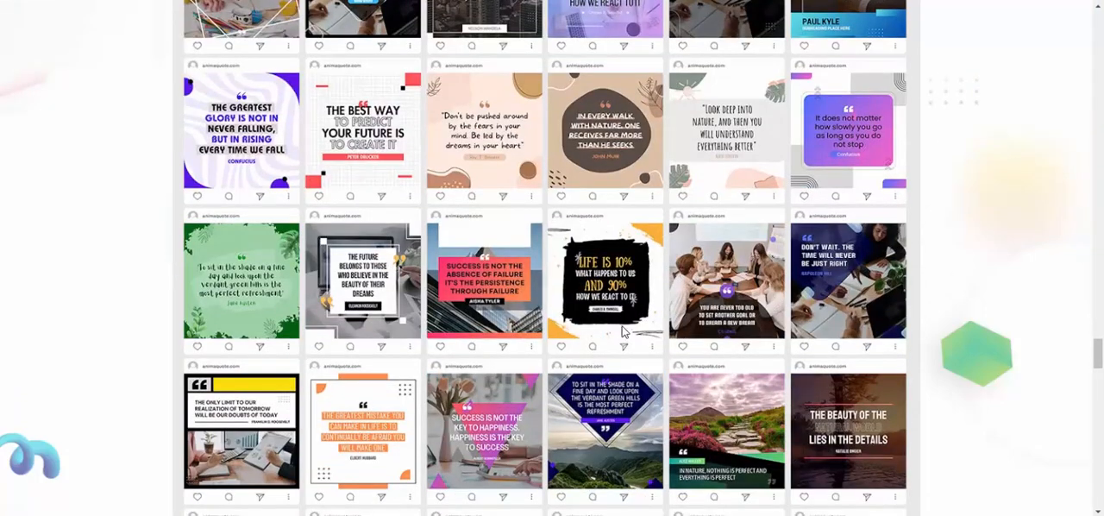
scroll("down", 3)
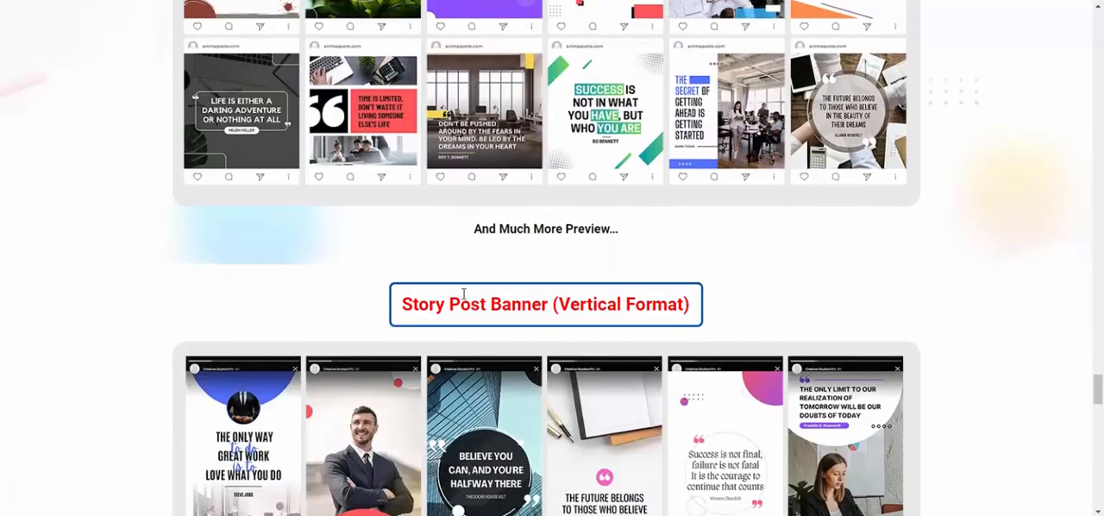
scroll("down", 3)
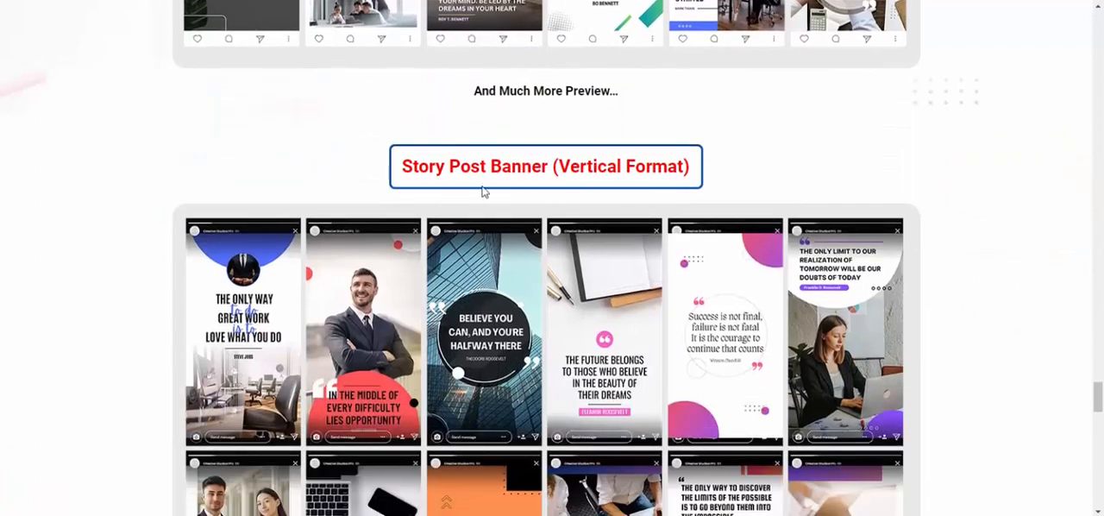
mouse_move(617, 188)
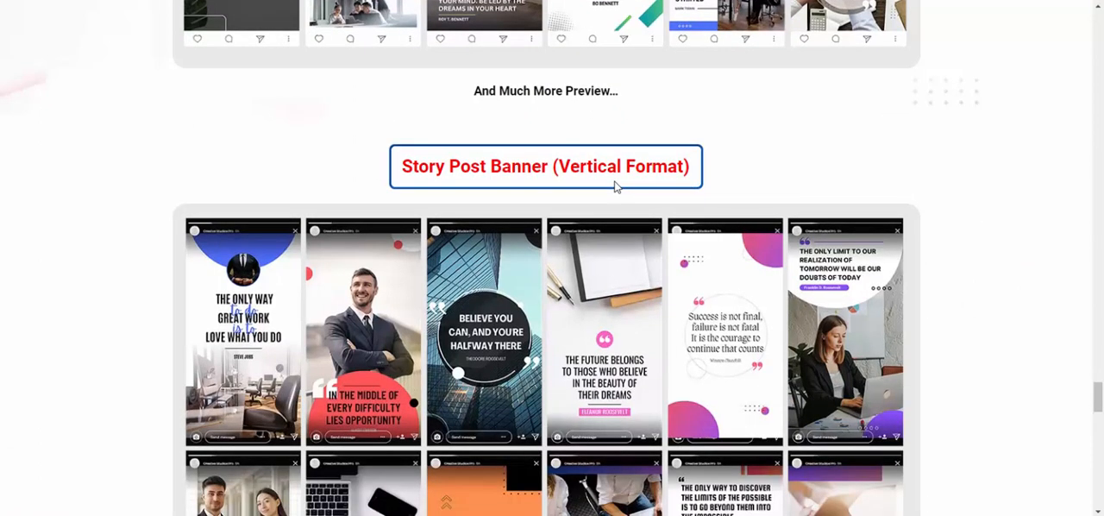
scroll("down", 3)
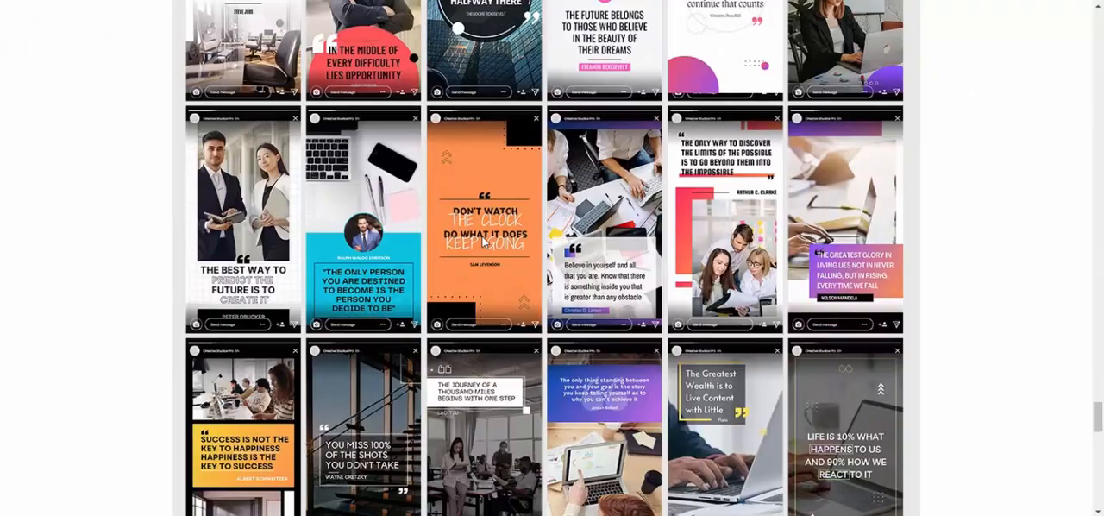
scroll("down", 3)
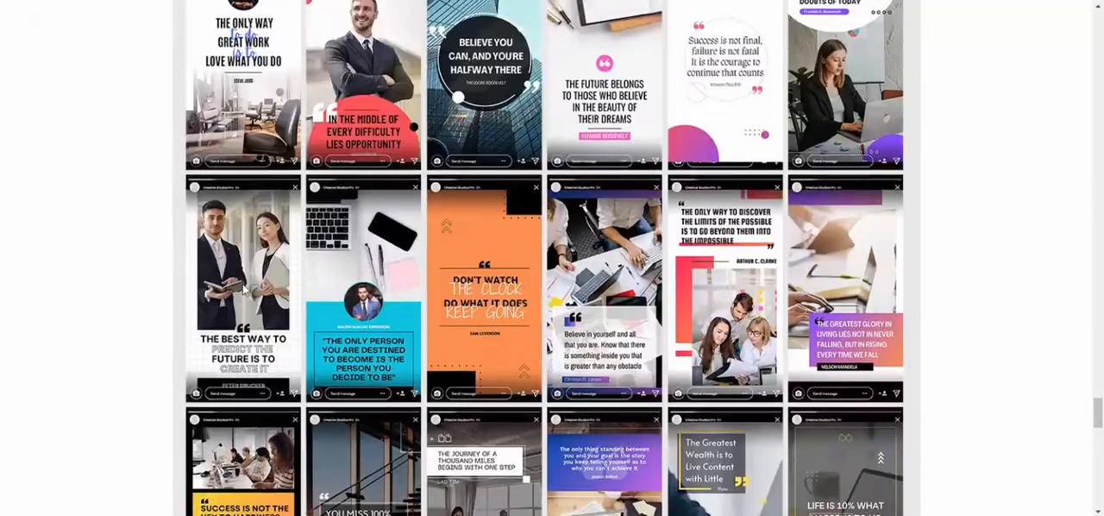
scroll("down", 3)
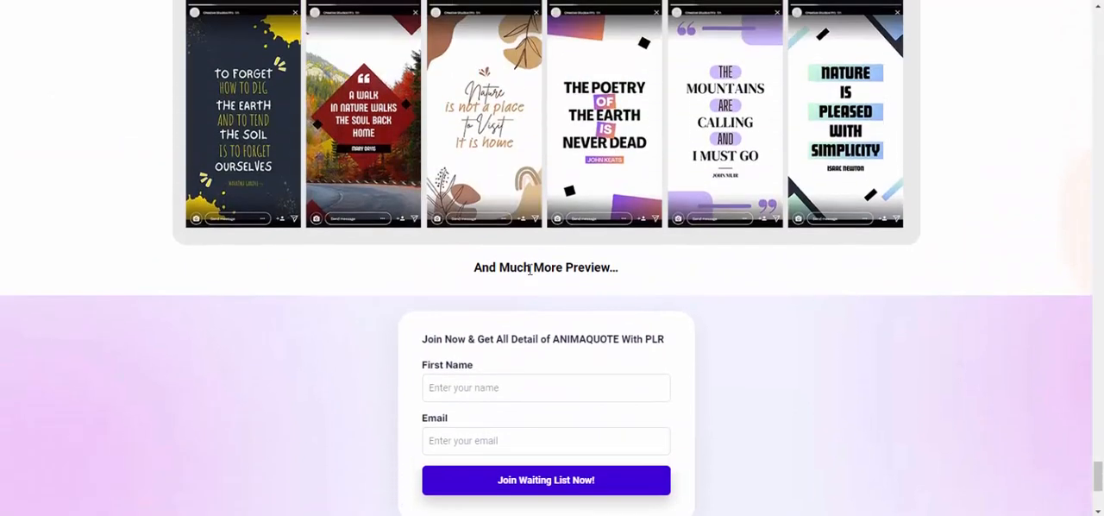
mouse_move(448, 357)
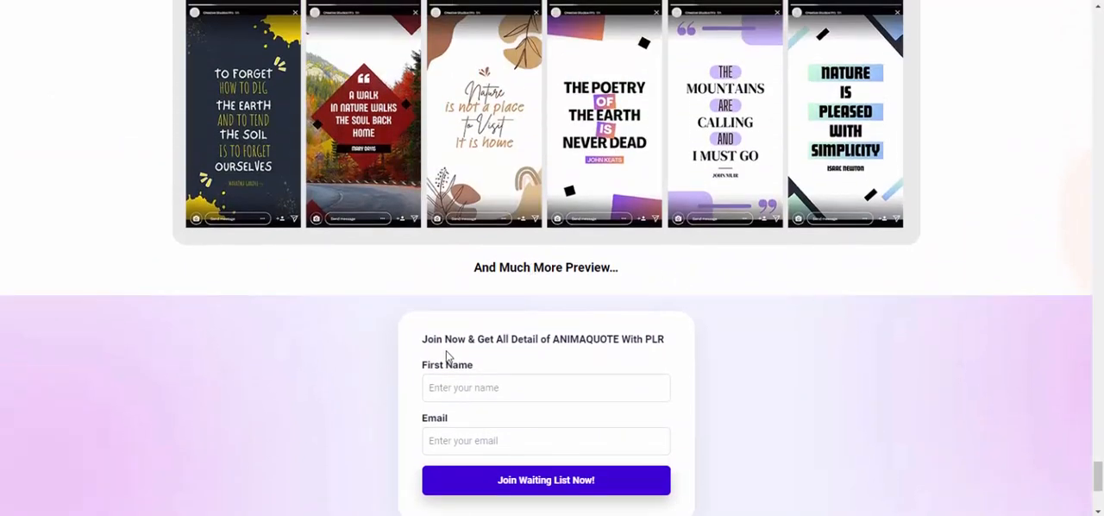
mouse_move(524, 360)
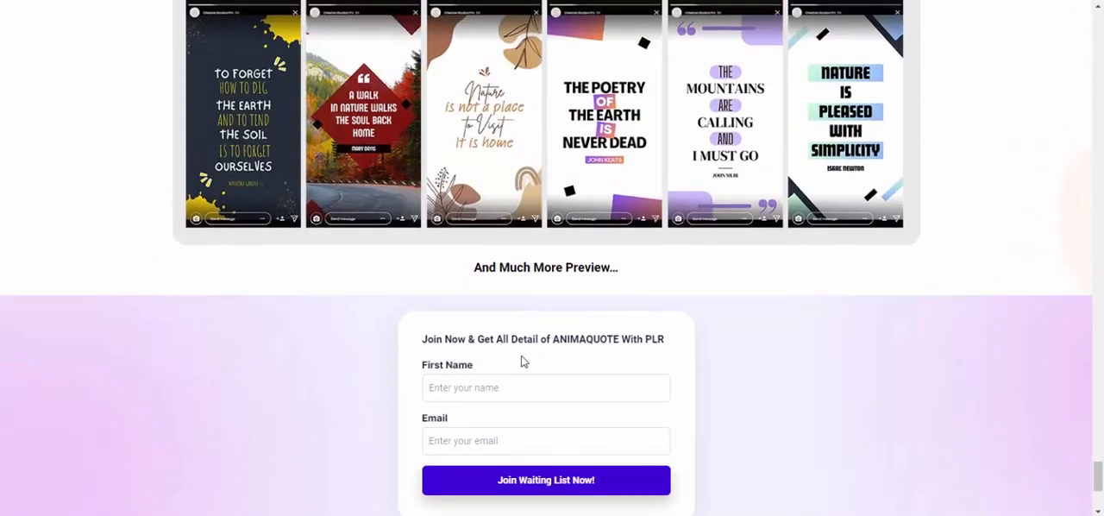
scroll("down", 3)
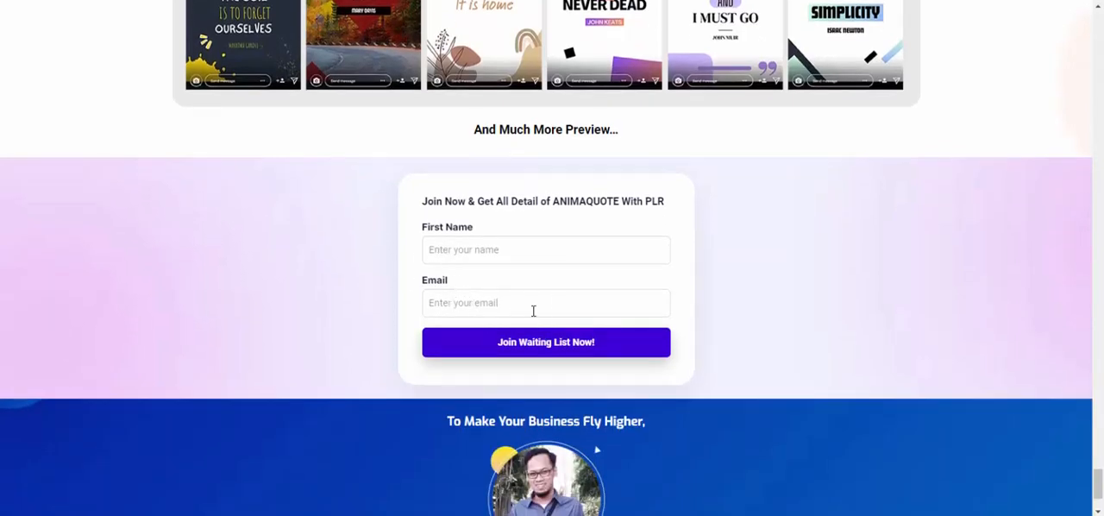
scroll("down", 3)
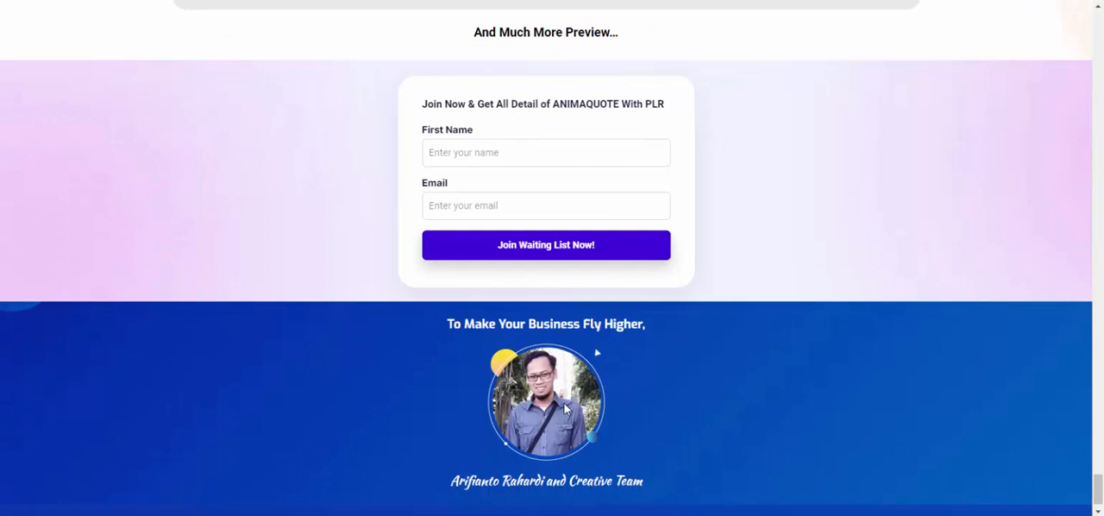
scroll("down", 3)
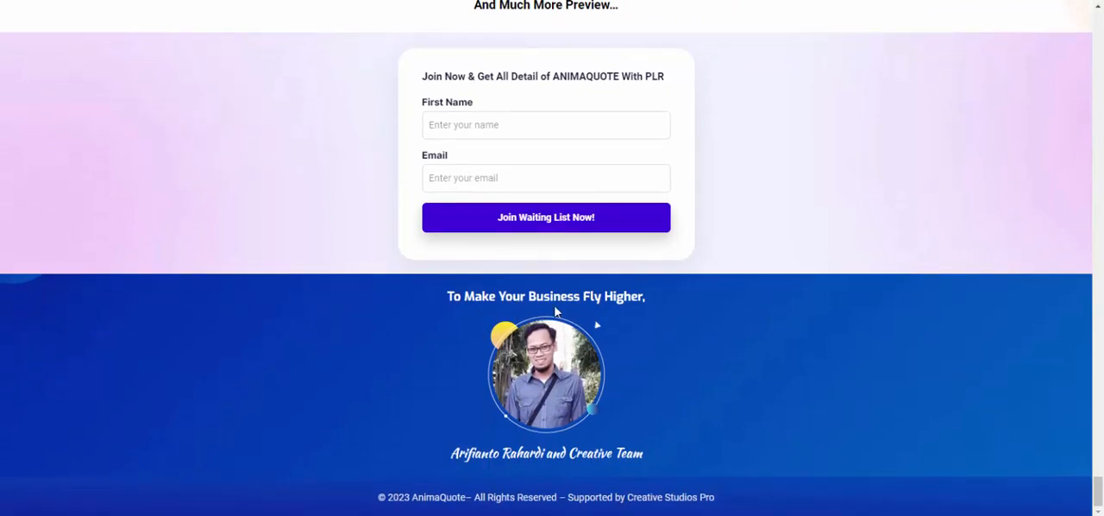
mouse_move(630, 371)
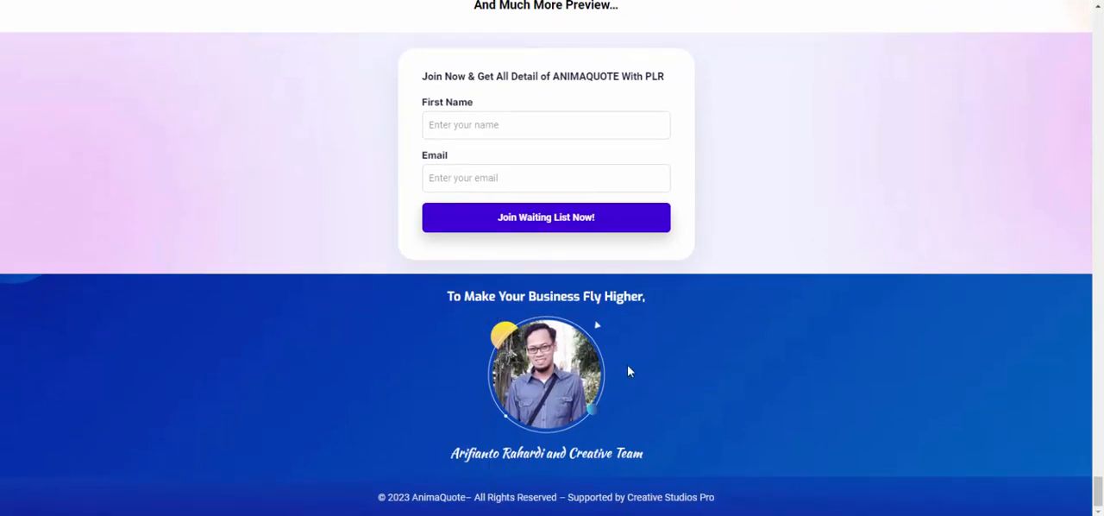